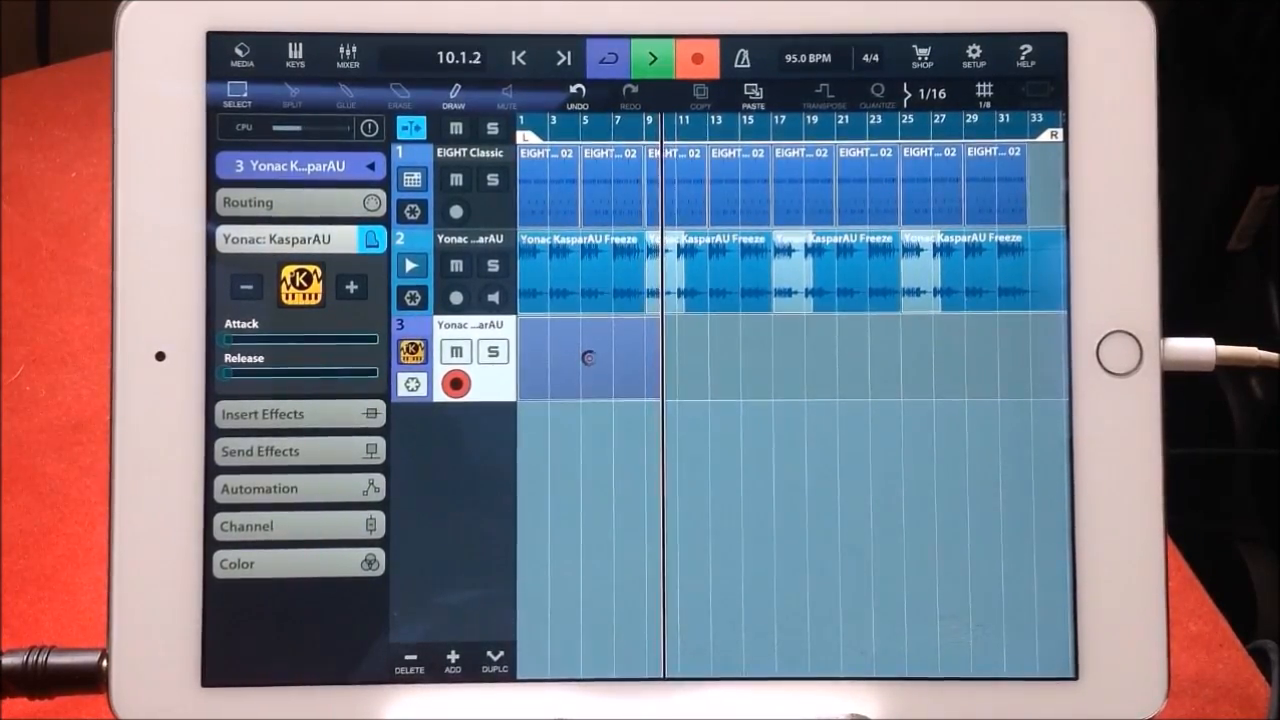
Start recording the third track's Kaspar part from the transport.
left_click(652, 56)
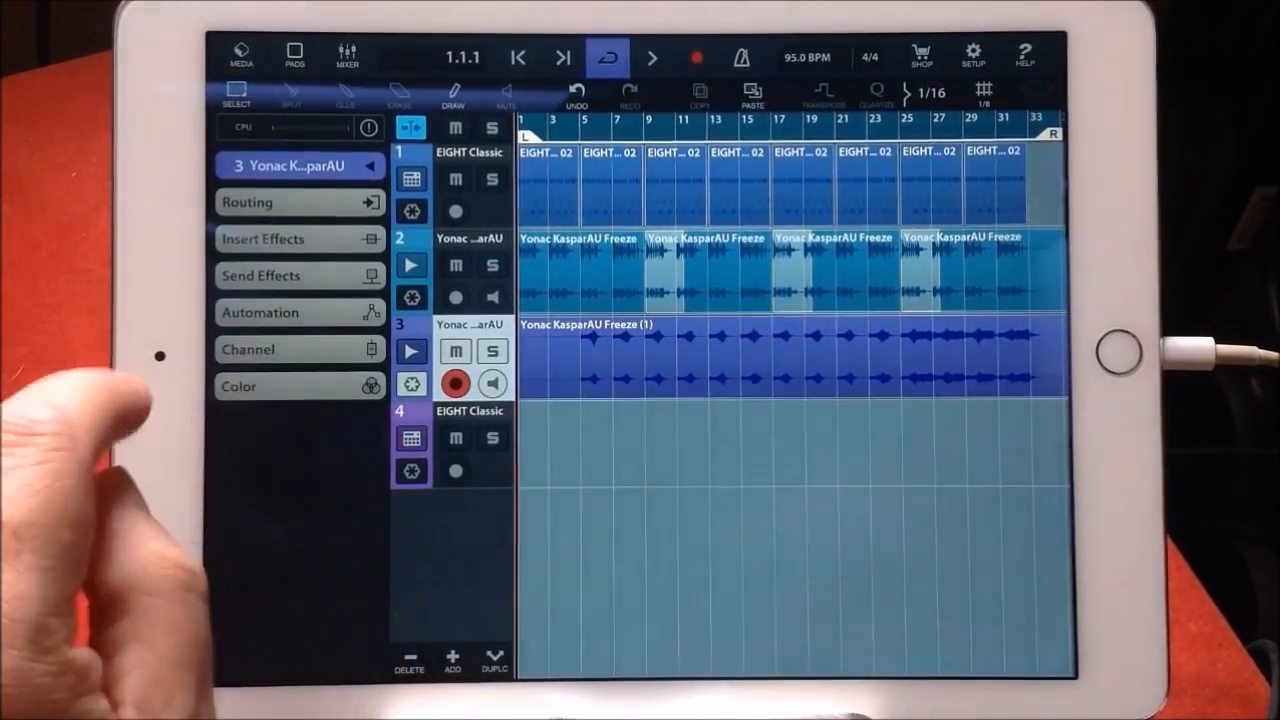
Load Yonac KasparAU on track 4 and choose the Conan Comet preset from the Earth bank.
left_click(468, 412)
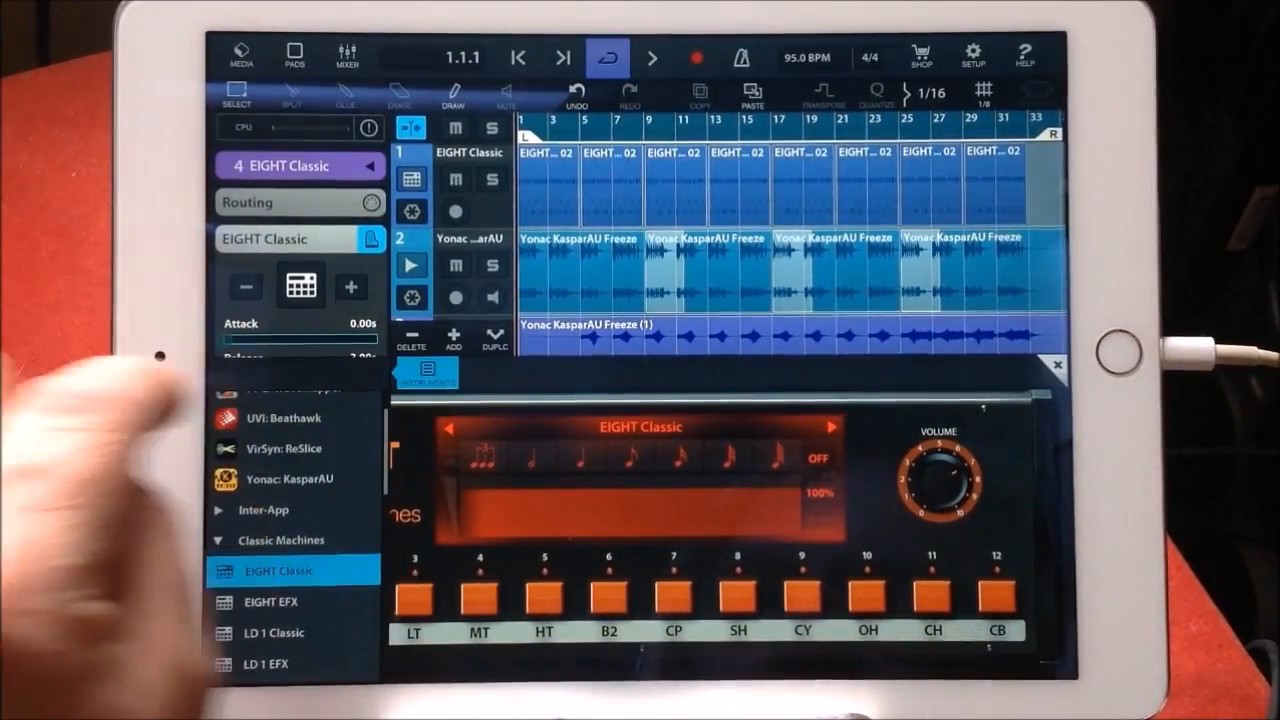
left_click(288, 476)
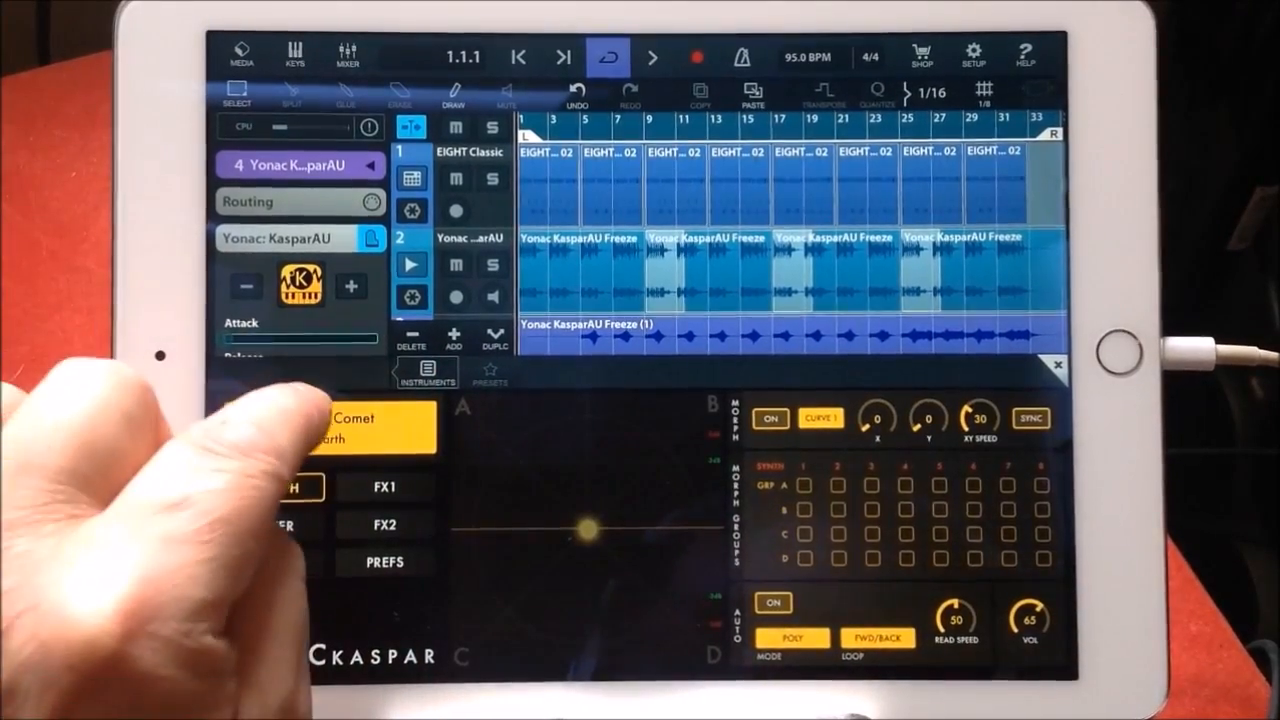
left_click(490, 372)
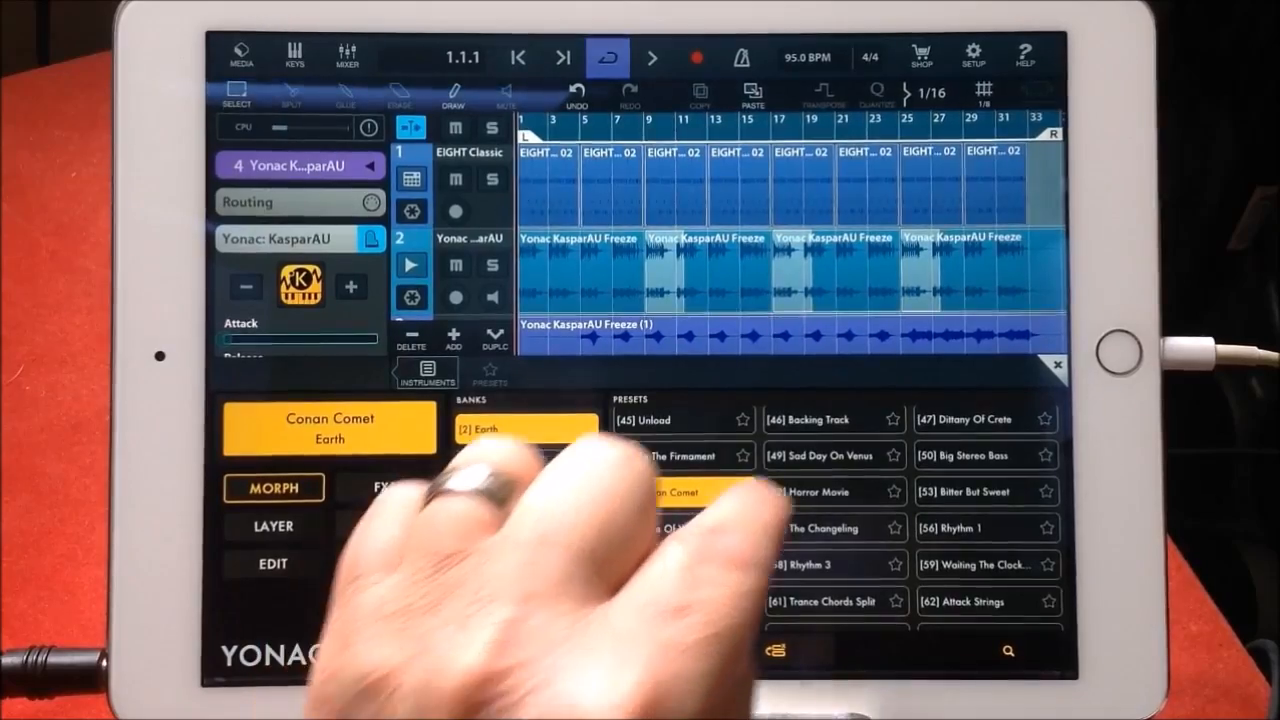
left_click(490, 464)
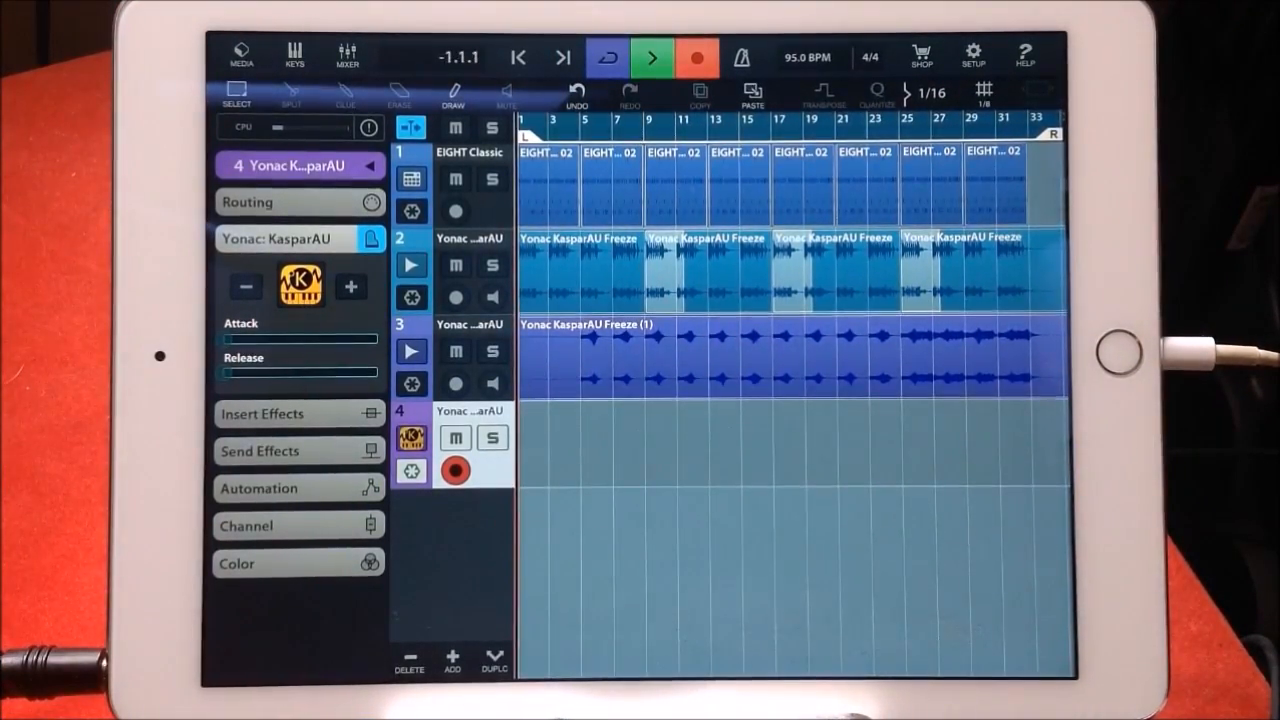
Start recording the Kaspar MIDI part on track 4.
left_click(652, 56)
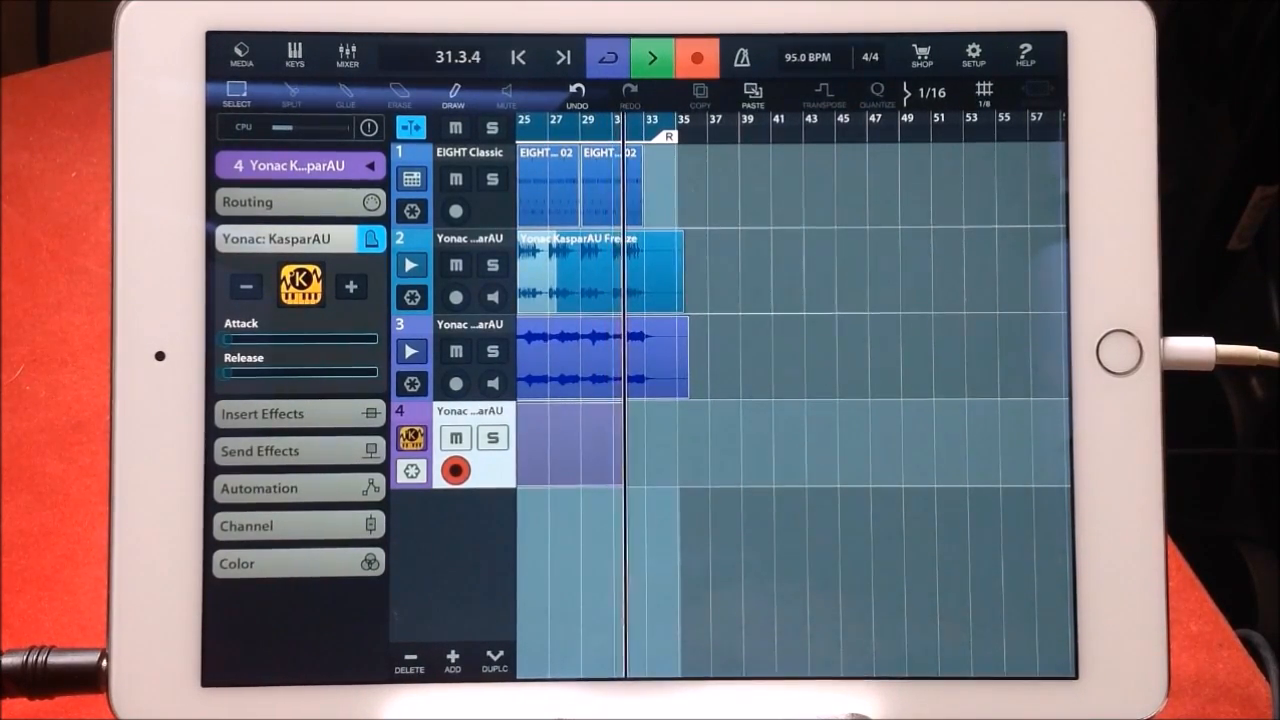
Stop the track 4 recording and add a fifth instrument track.
left_click(652, 56)
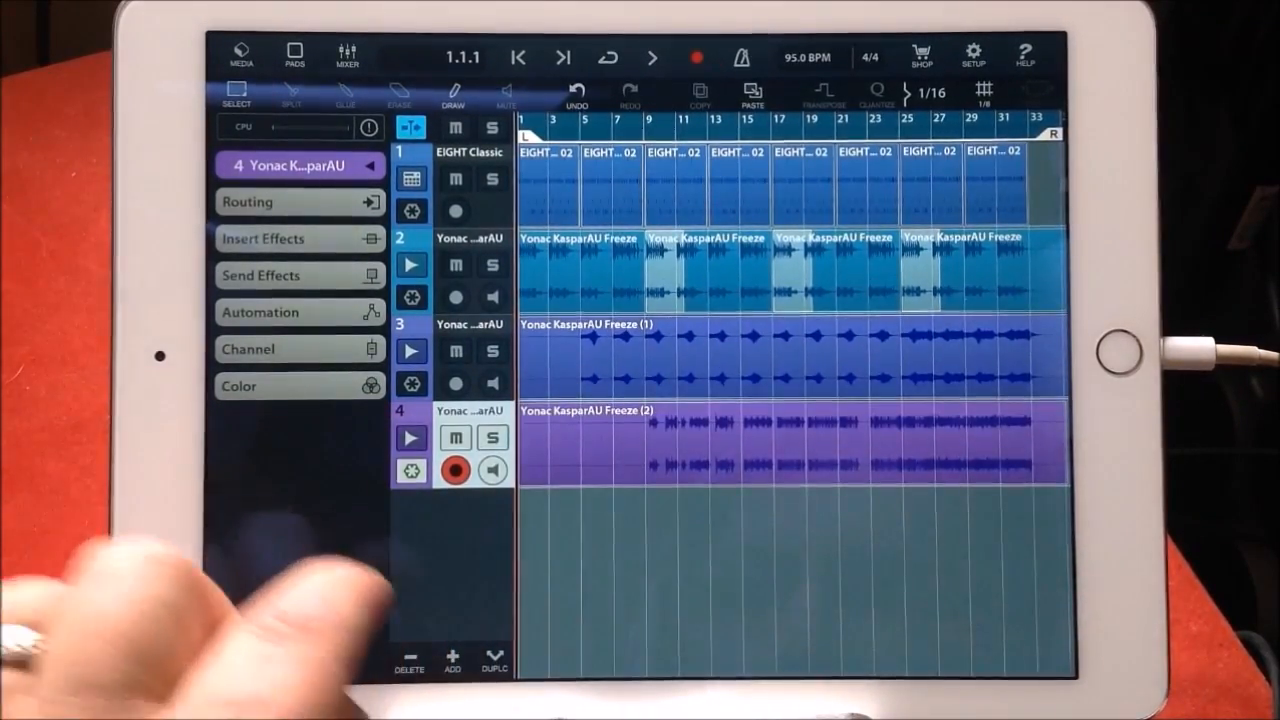
left_click(452, 656)
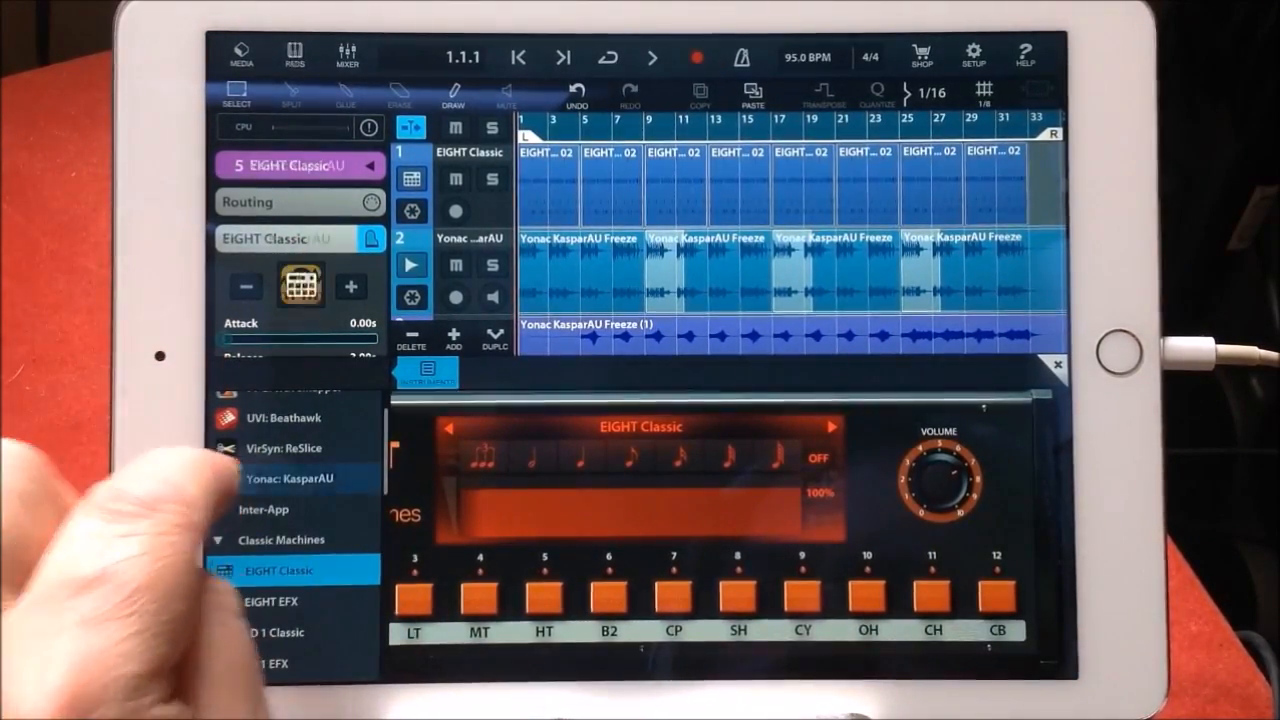
Choose Yonac KasparAU as the fifth track's instrument.
left_click(294, 478)
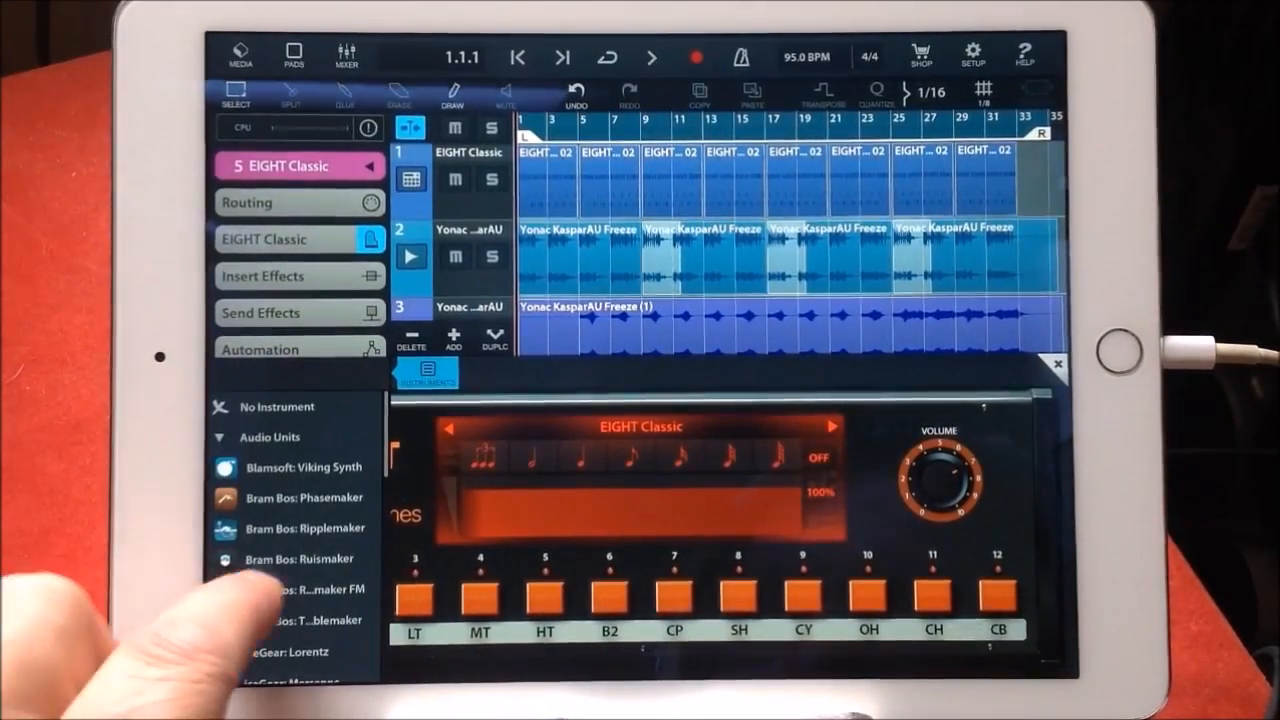
Load Yonac KasparAU from the Audio Units list onto track 5.
scroll("down", 3)
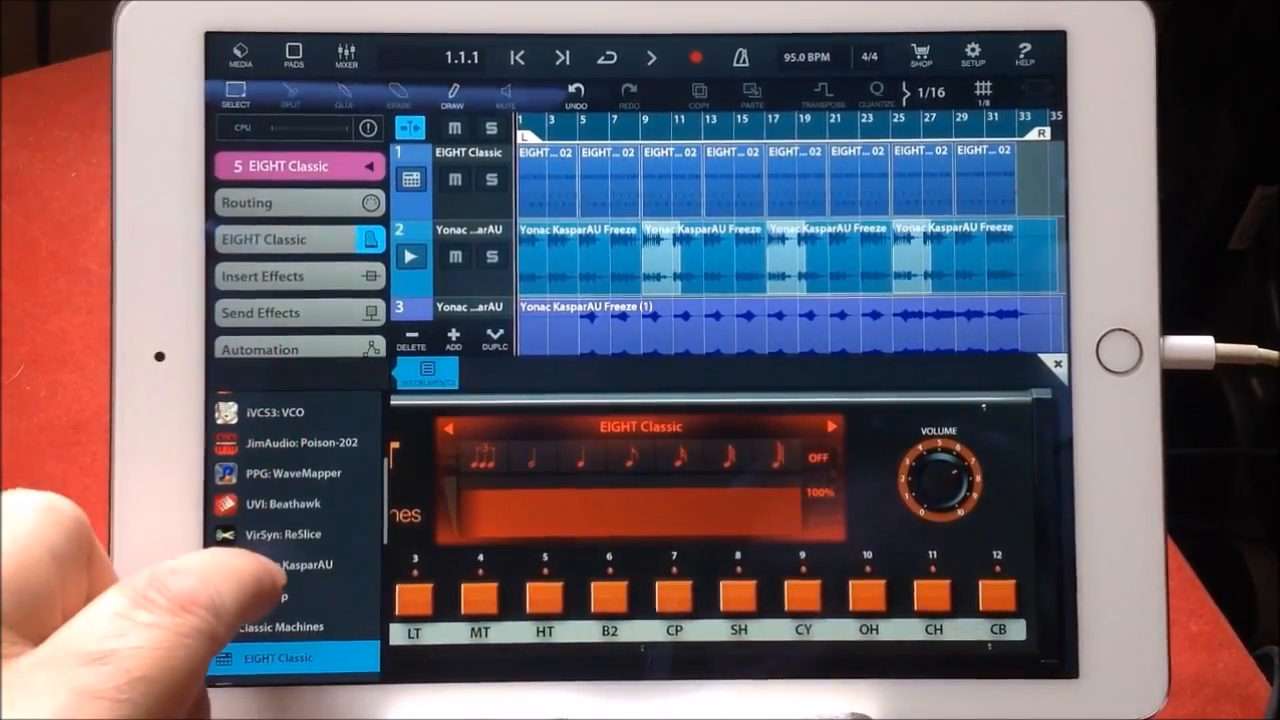
left_click(284, 564)
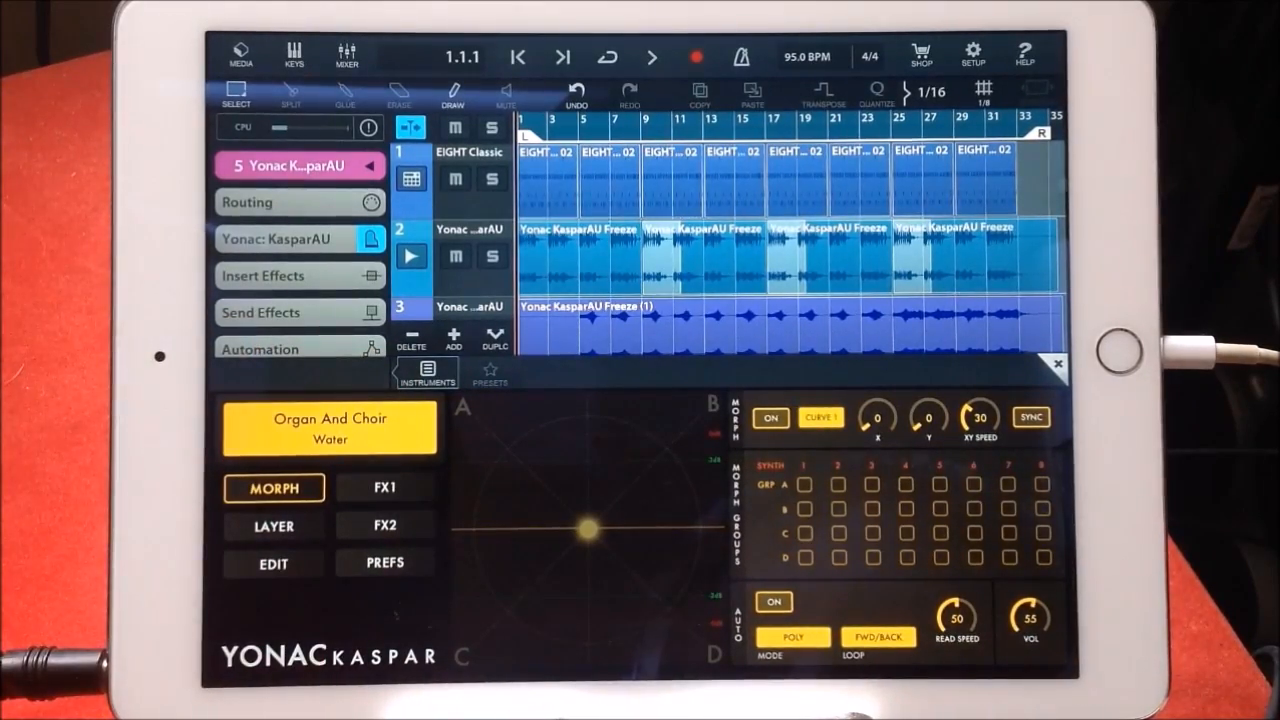
Bring up Kaspar's preset browser from the preset name display.
left_click(488, 376)
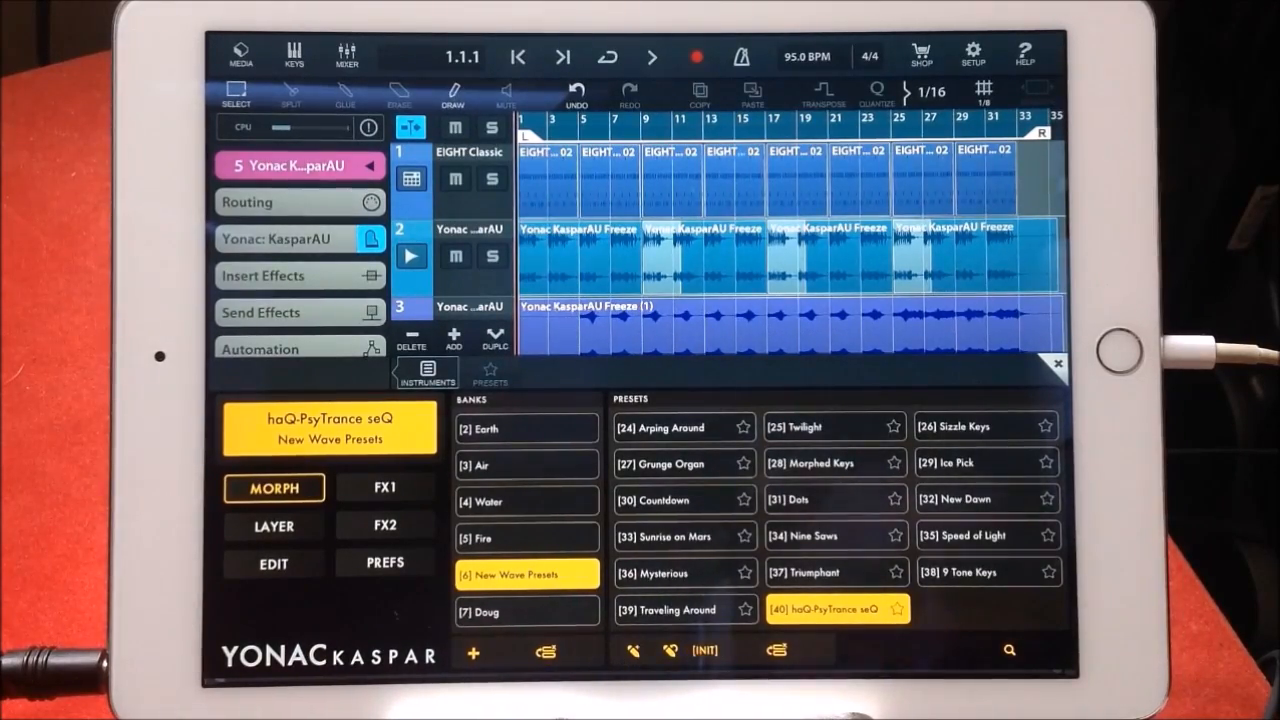
Audition the New Wave presets Sizzle Keys, Twilight, Slow Spin and one more.
left_click(984, 426)
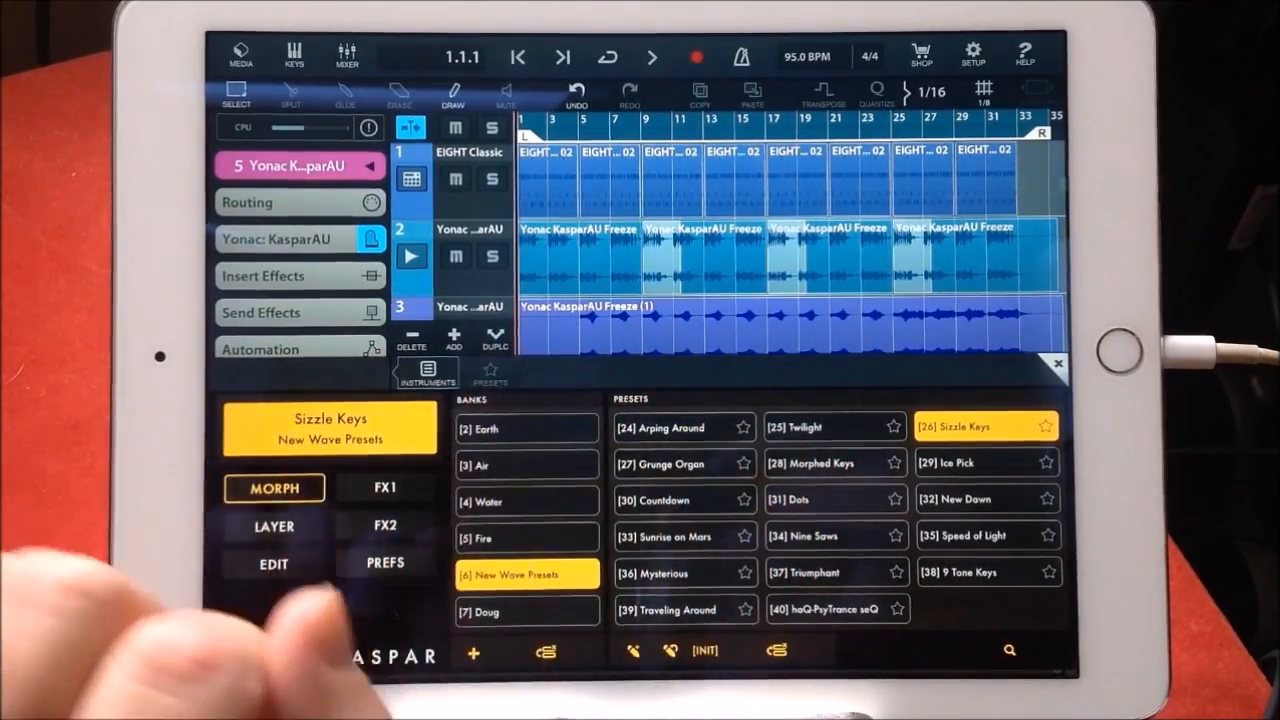
left_click(800, 428)
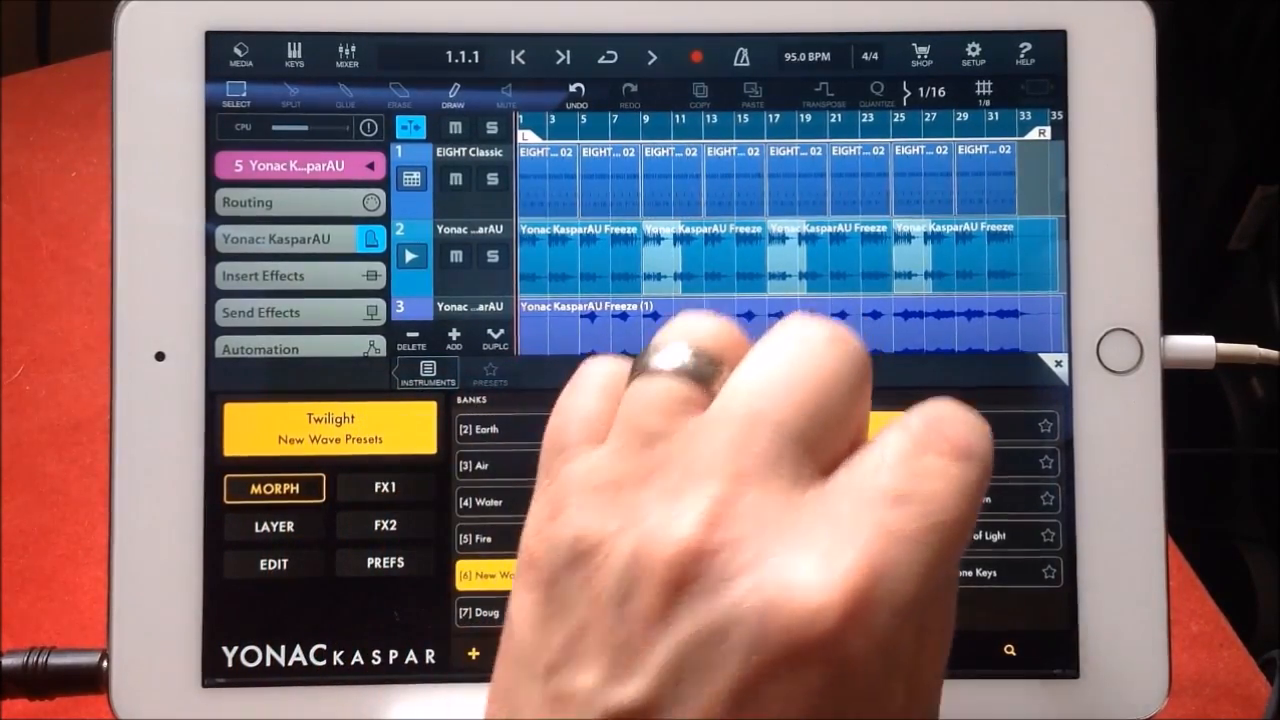
left_click(980, 426)
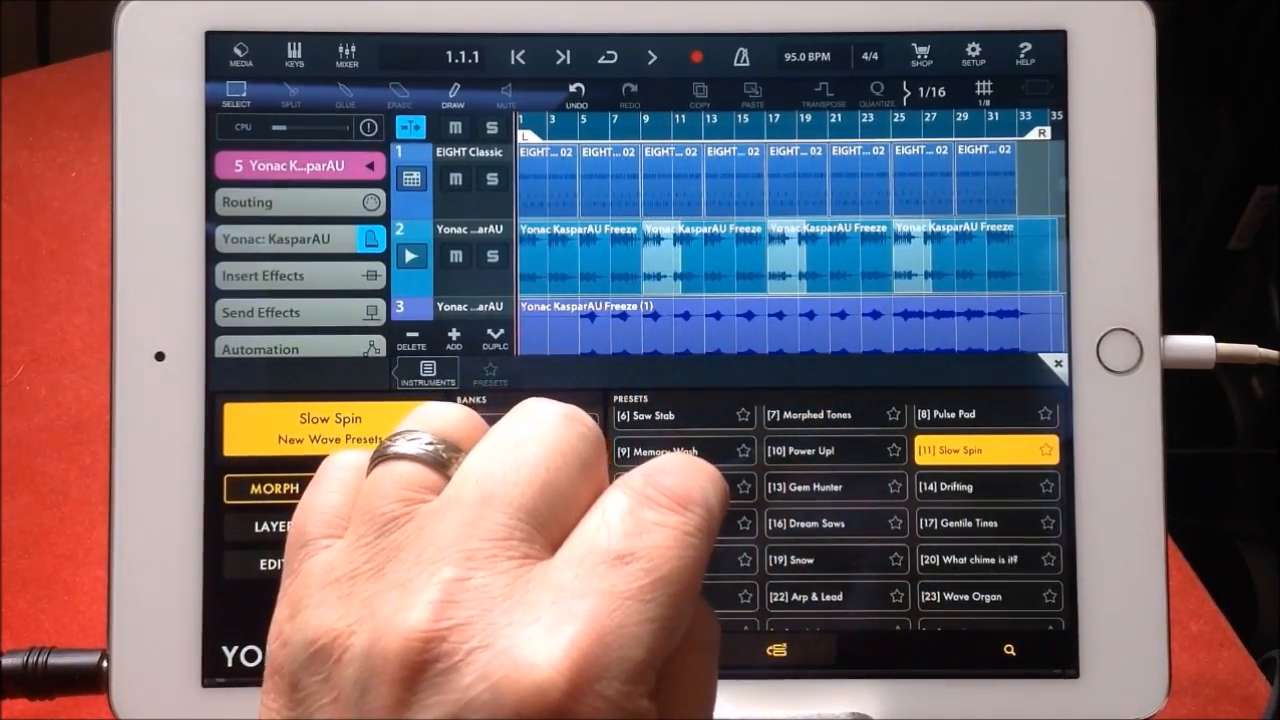
left_click(816, 450)
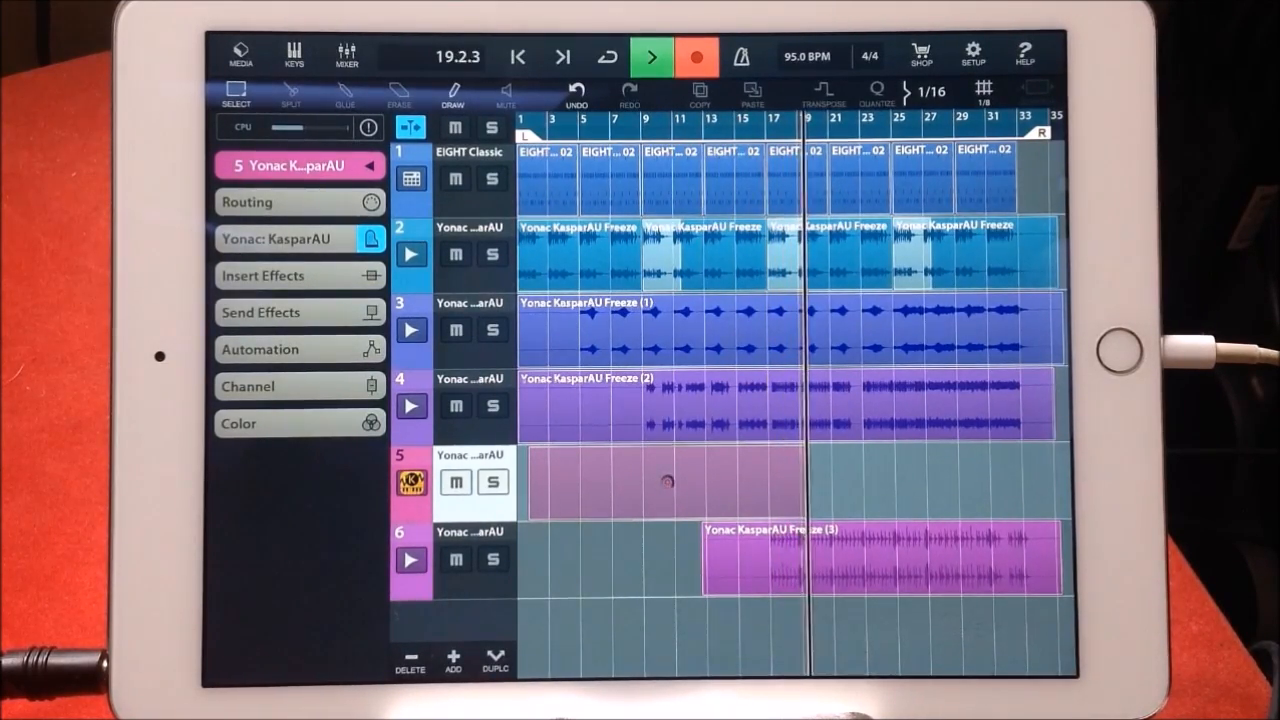
Bring up the Cubasis mixer to balance the Kaspar tracks.
left_click(344, 52)
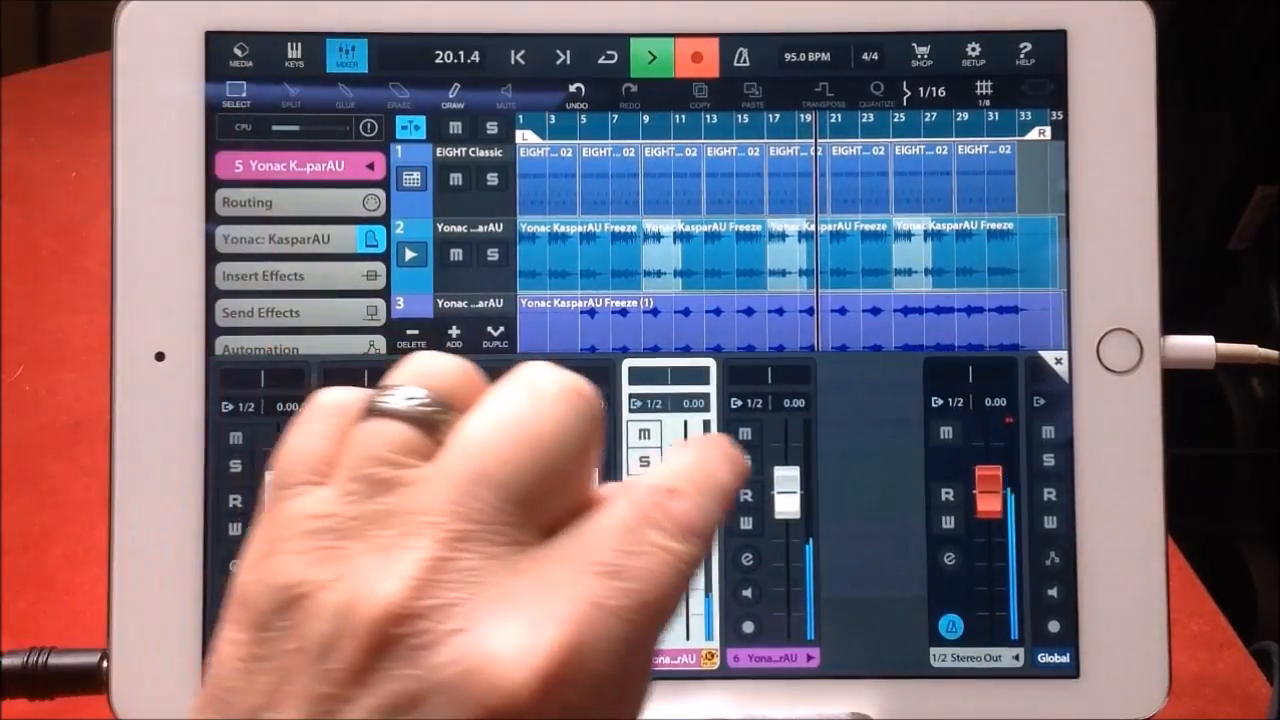